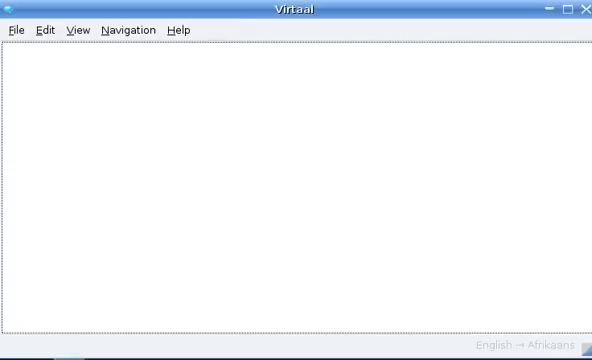
Reopen virtaal.po from the recent files list after glancing at the Help menu.
click(180, 30)
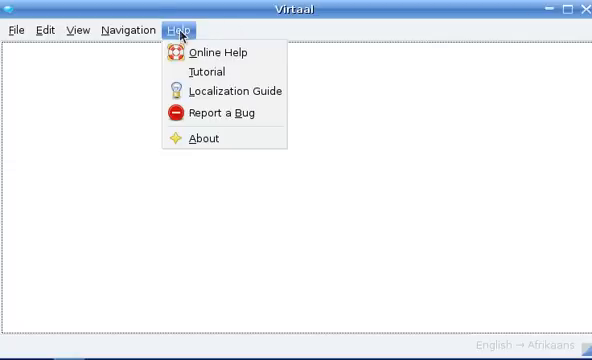
mouse_move(184, 30)
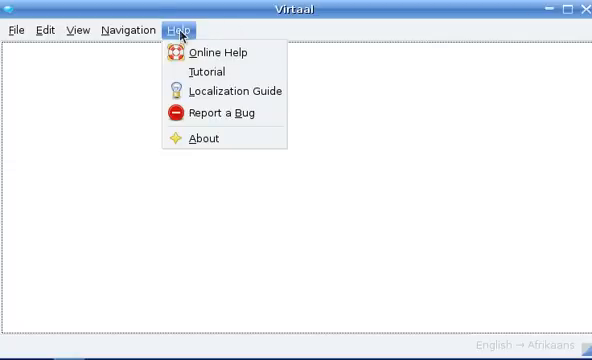
mouse_move(220, 52)
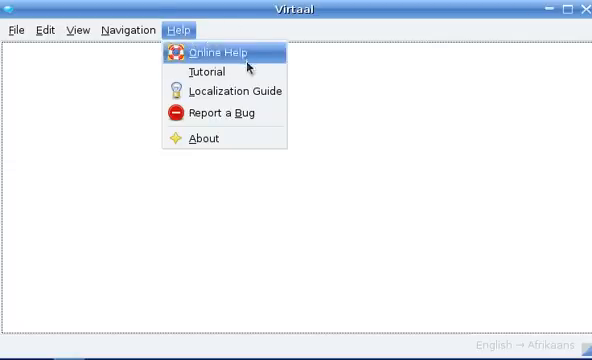
mouse_move(206, 72)
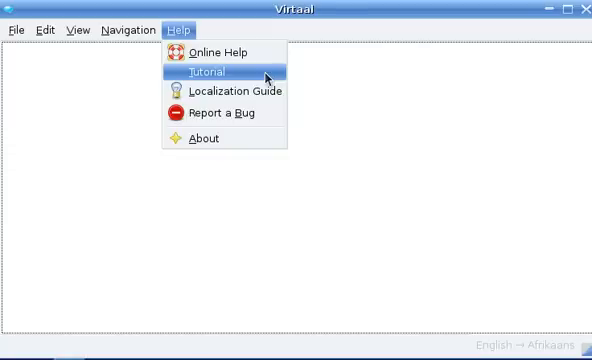
mouse_move(232, 90)
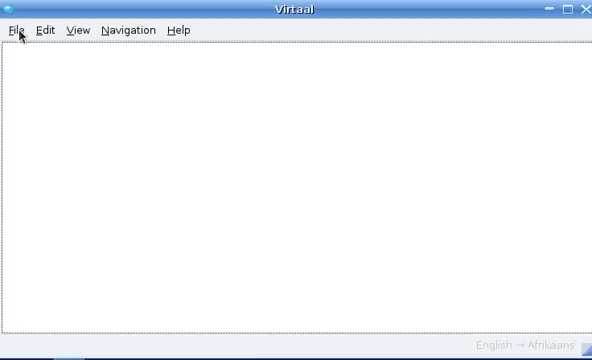
click(20, 30)
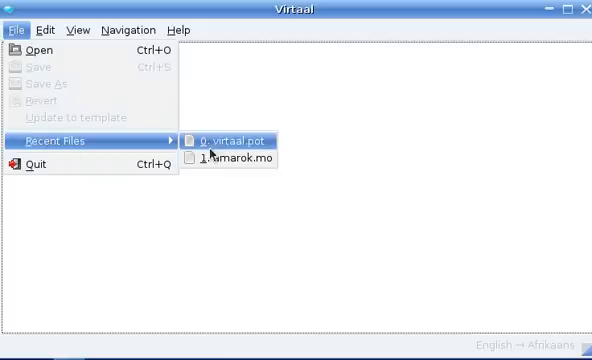
mouse_move(220, 140)
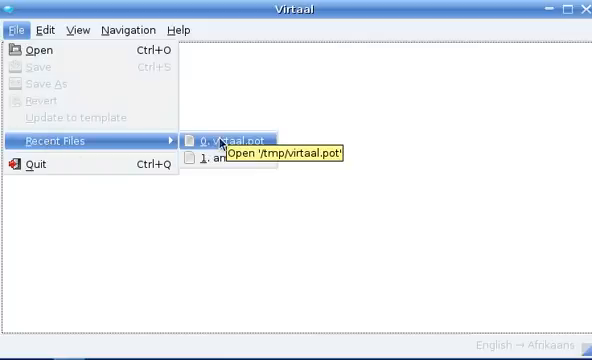
click(220, 136)
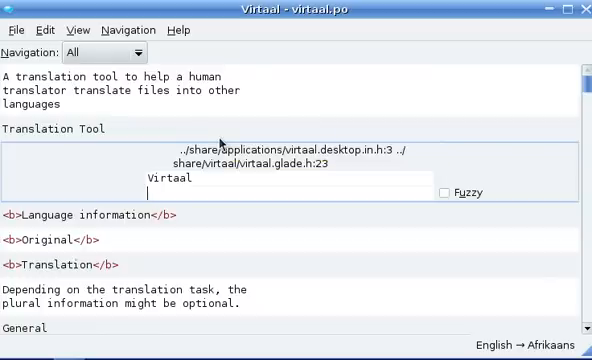
Translate the first unit as "'n Vertaalprogram om vertalers te help om lêers in ander tale te vertaal" and move to Translation Tool.
click(42, 30)
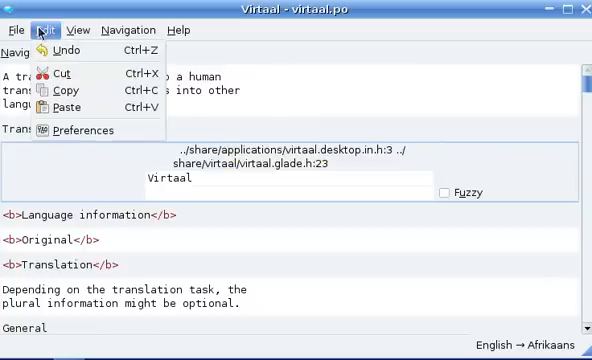
click(78, 30)
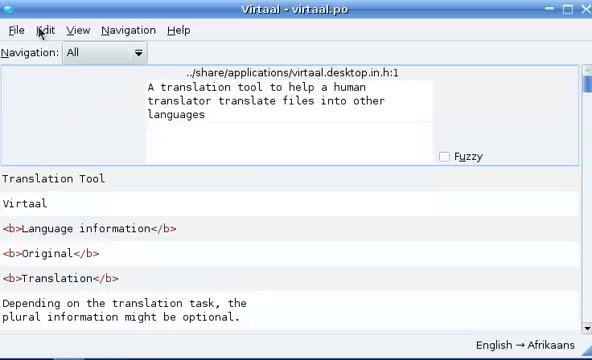
text('n)
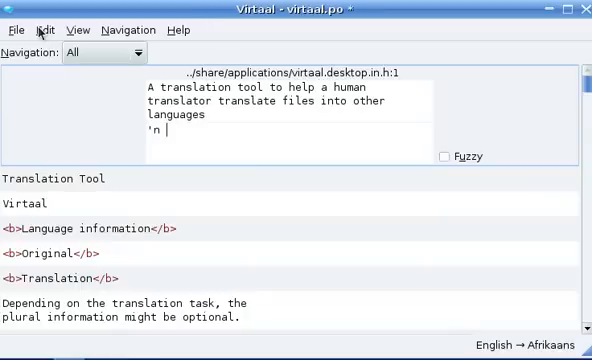
text(Vertaalprogram om vertalers te help om lêers)
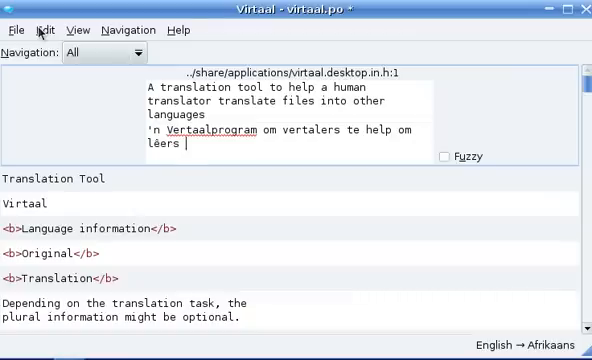
text(in ander tale te vertaal)
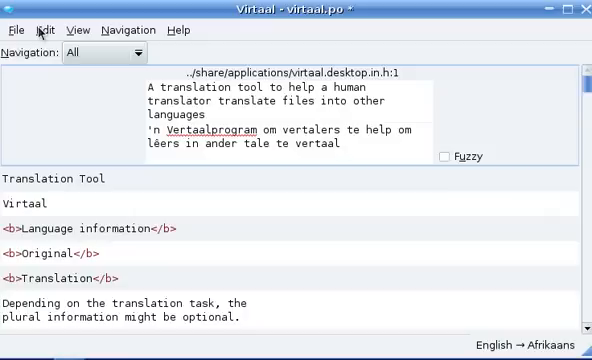
click(338, 144)
text(Vert)
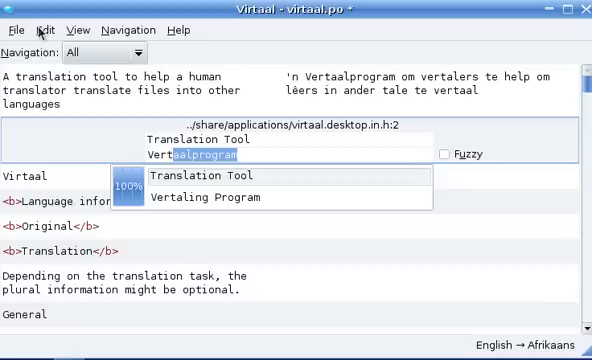
mouse_move(172, 94)
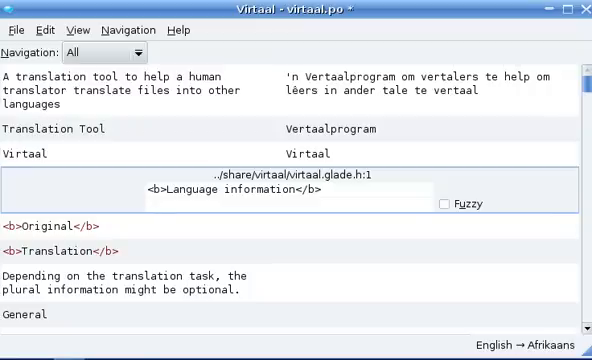
Translate Language information as Taalinligting and <b>Original</b> as <b>Oorspronklike</b>, moving on to the Translation unit.
click(148, 206)
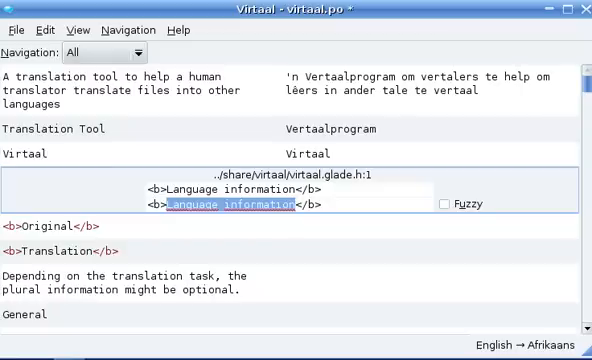
text(Taalinligting</b>)
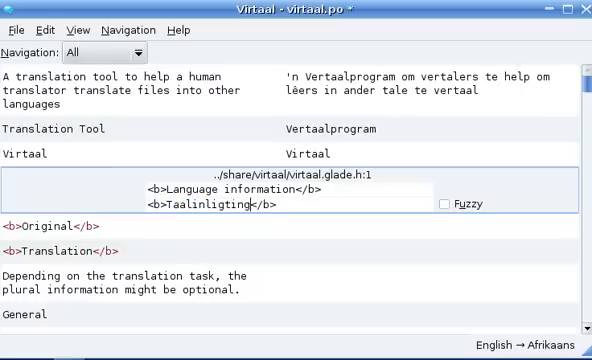
scroll(down, 3)
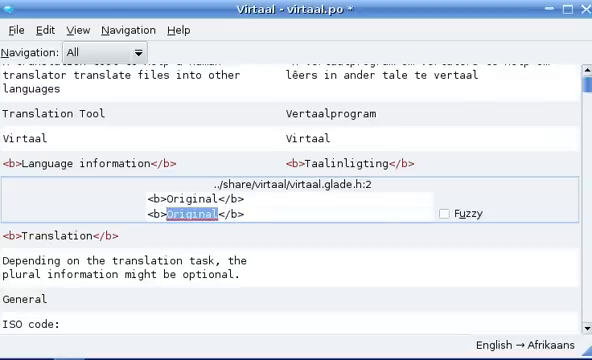
text(Oor)
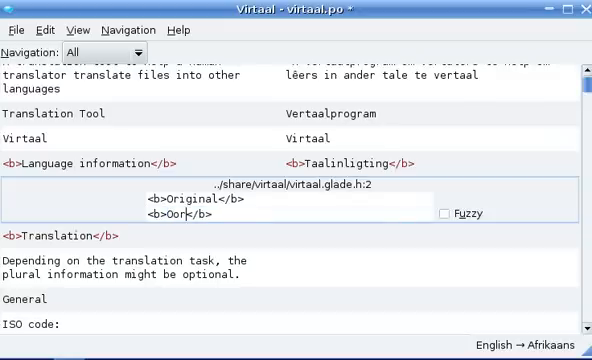
text(spronklike)
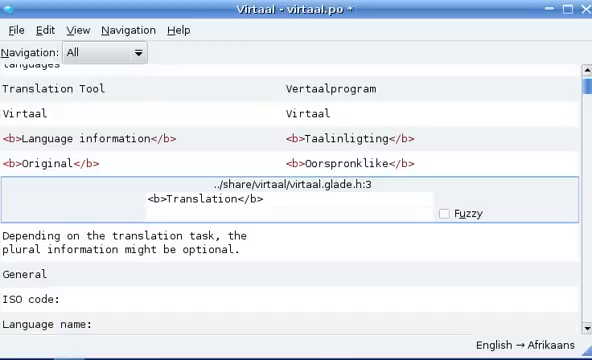
click(140, 216)
text(wo)
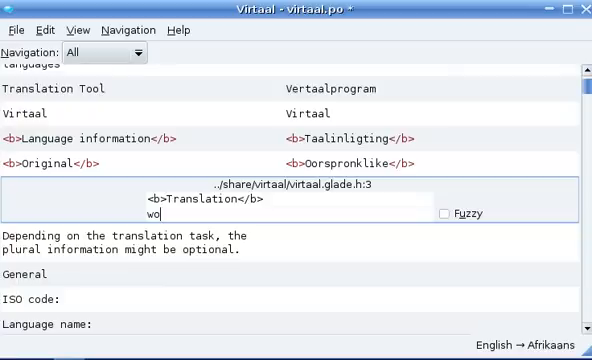
text(rd)
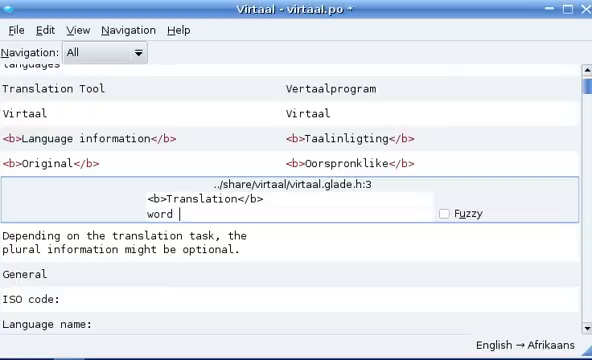
text(onmi)
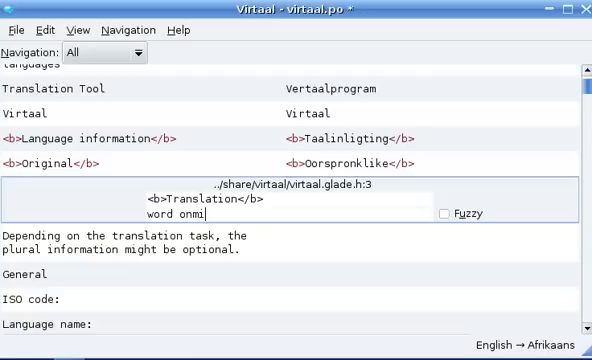
text(delik)
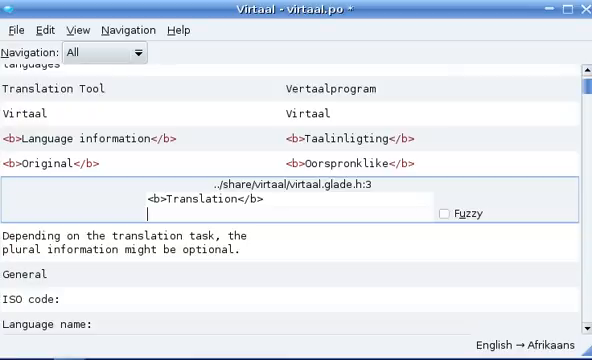
mouse_move(312, 94)
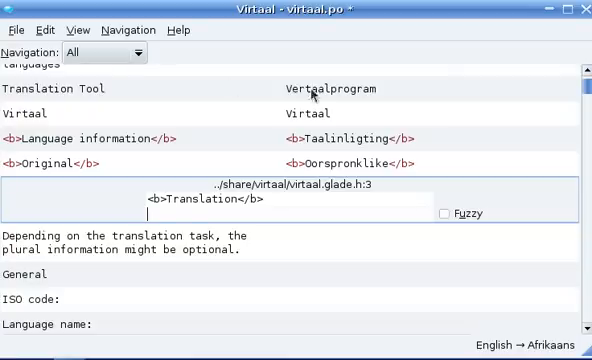
Switch navigation from All to Search and search the units for 'Virtaal'.
click(100, 52)
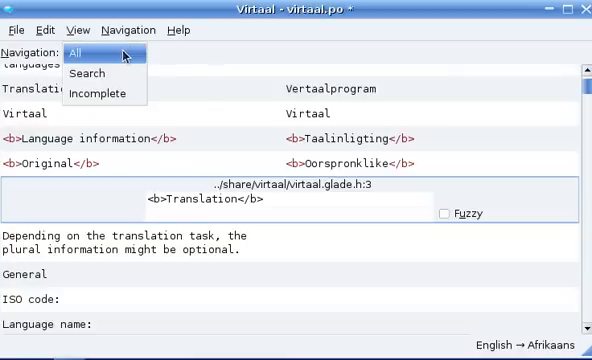
click(84, 72)
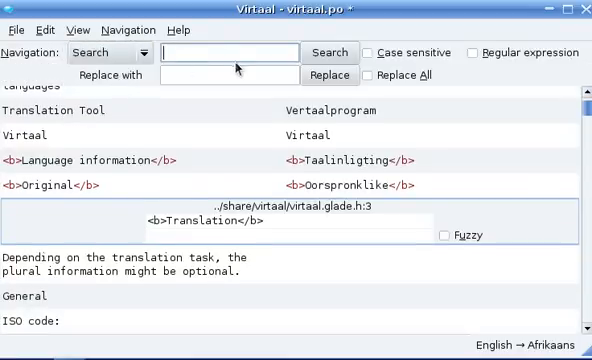
mouse_move(232, 46)
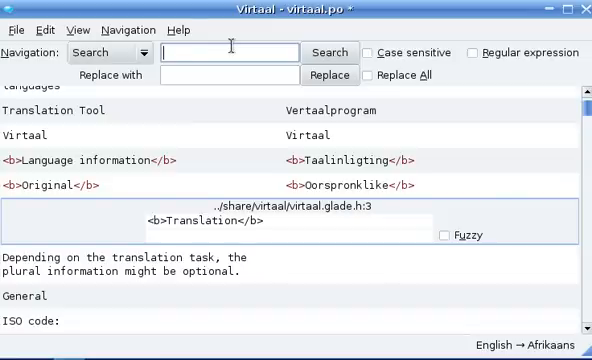
text(Vtaal)
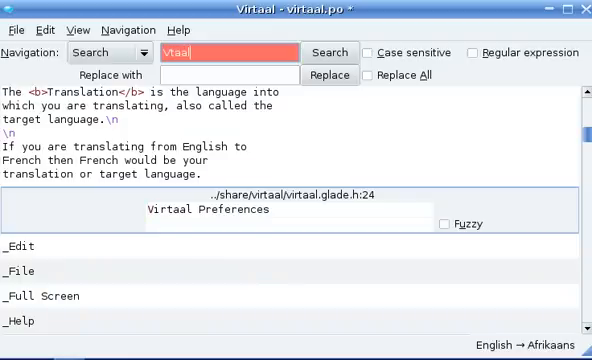
text(Virta)
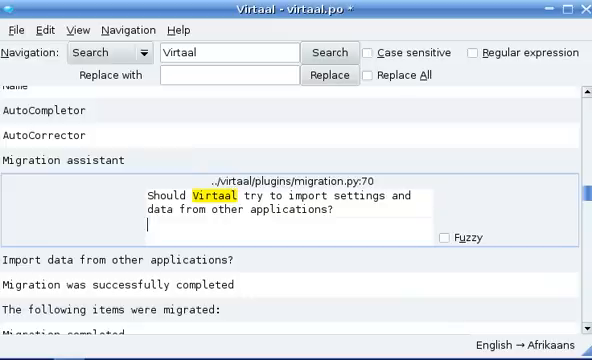
Step through the search matches to reach the migration assistant question unit.
click(230, 52)
text(")
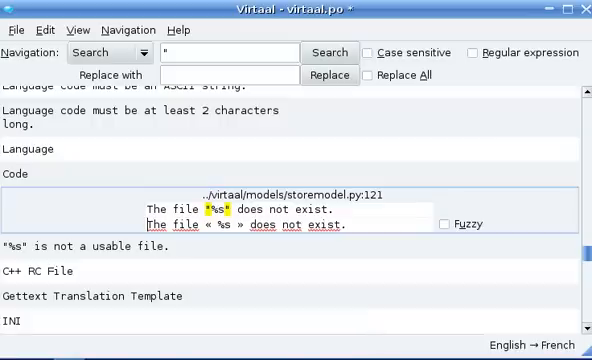
mouse_move(370, 192)
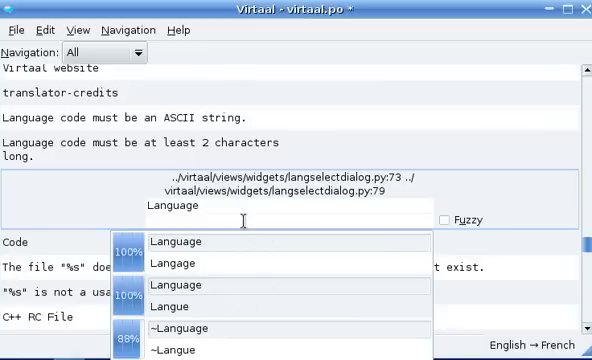
mouse_move(236, 300)
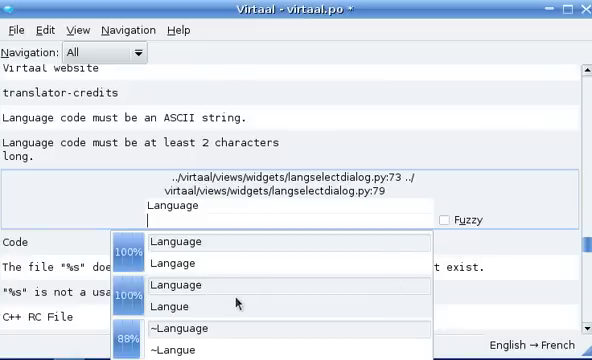